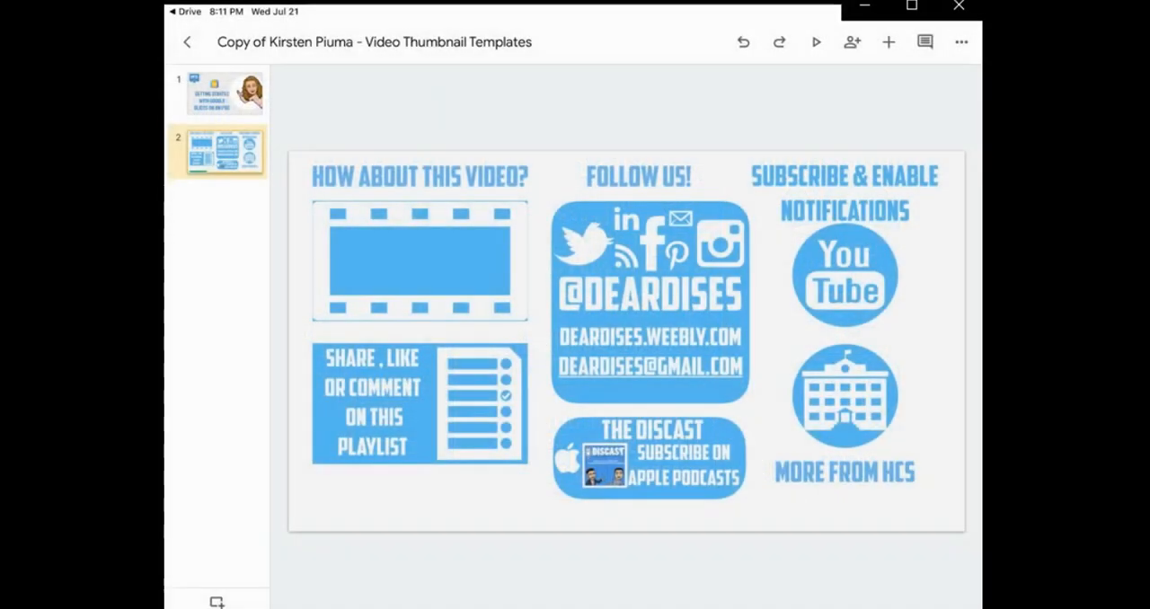
# Exit the thumbnail templates deck and scroll through the template gallery
pyautogui.click(189, 42)
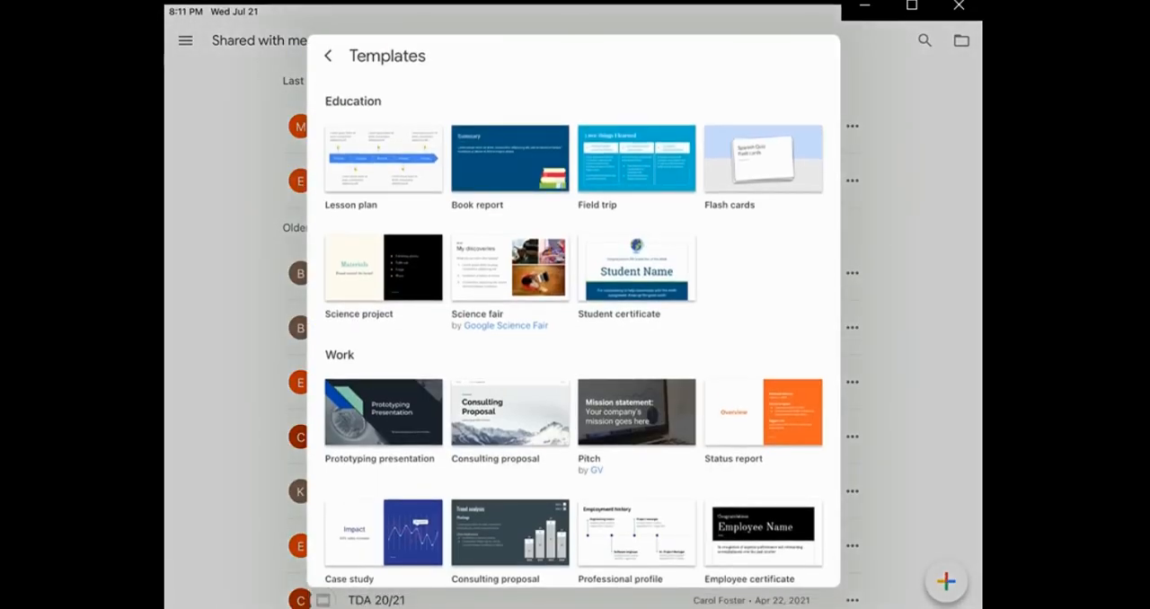
pyautogui.scroll(-3)
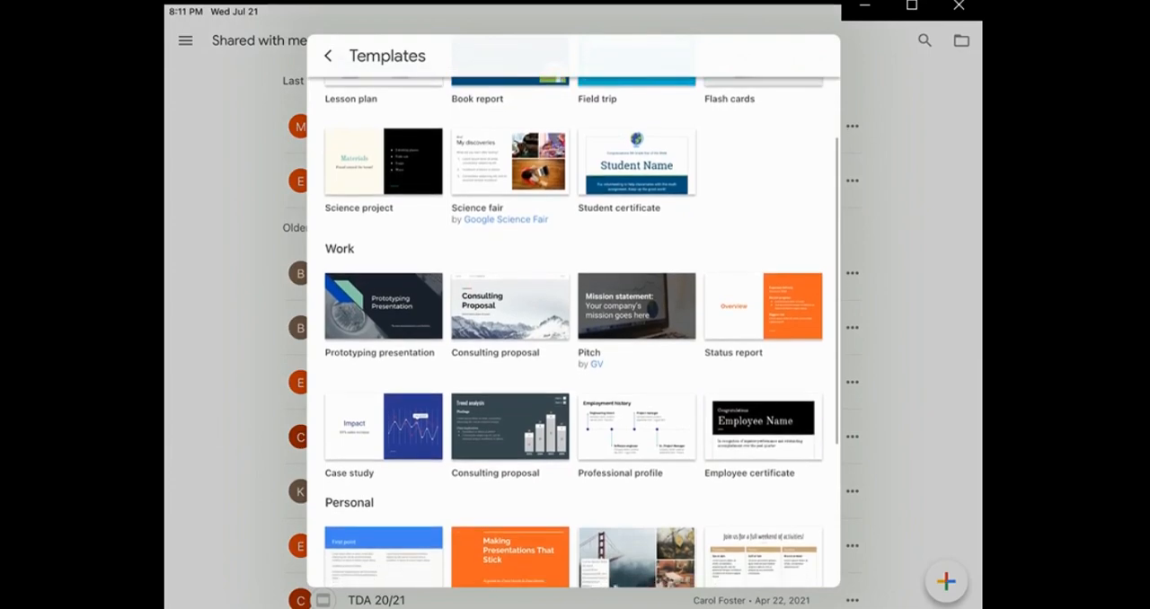
pyautogui.scroll(-3)
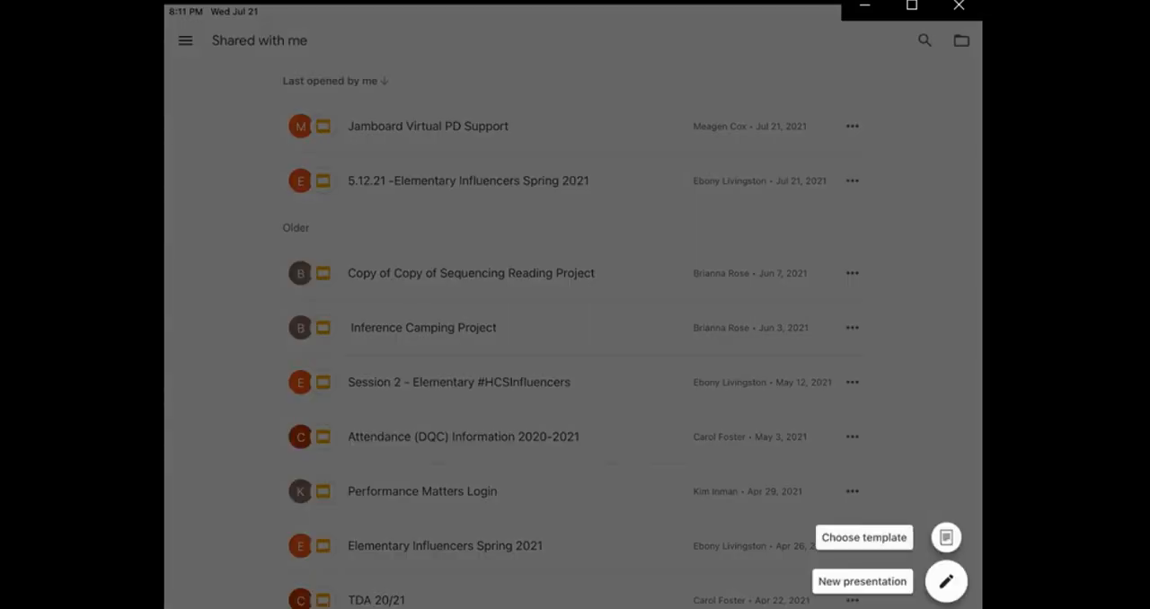
# Start a blank presentation and name the file 'Tutorial'
pyautogui.click(862, 580)
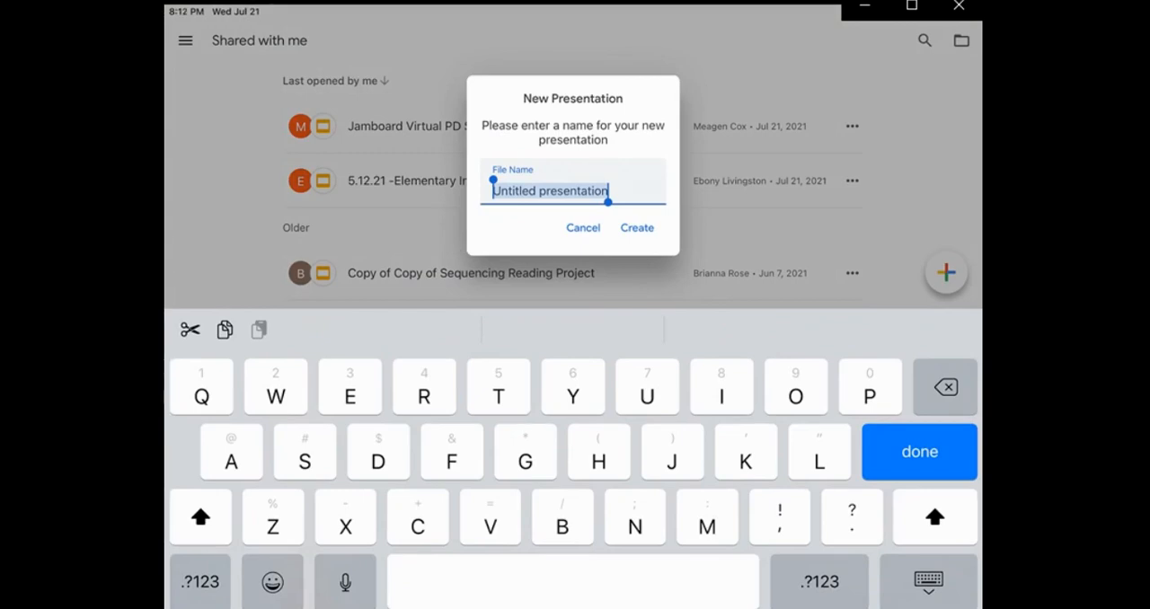
pyautogui.write('Tutori')
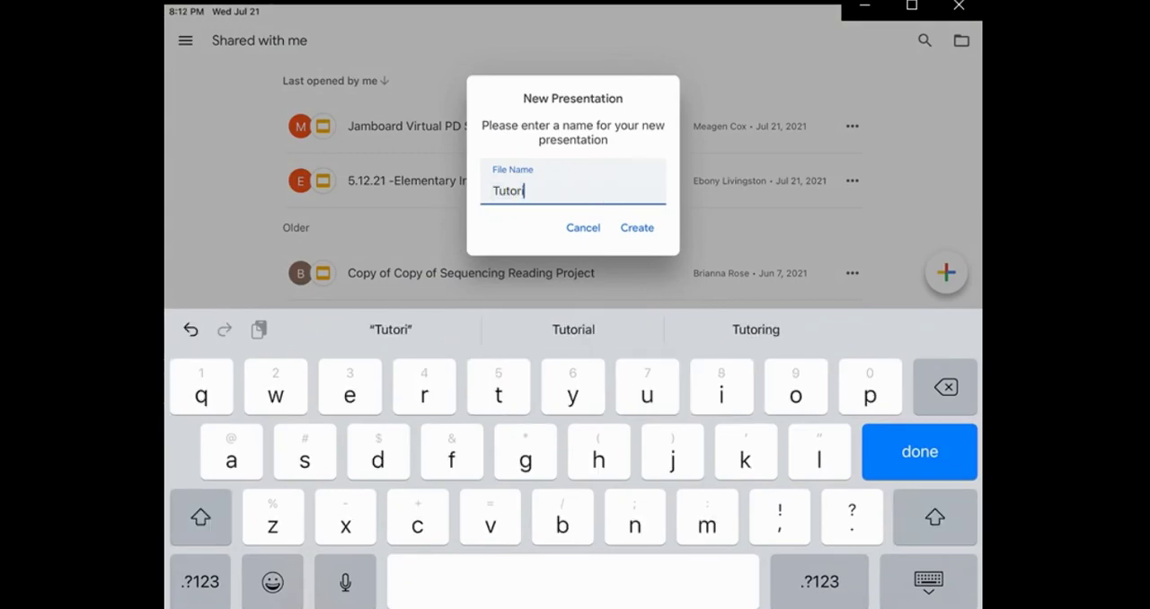
pyautogui.click(636, 227)
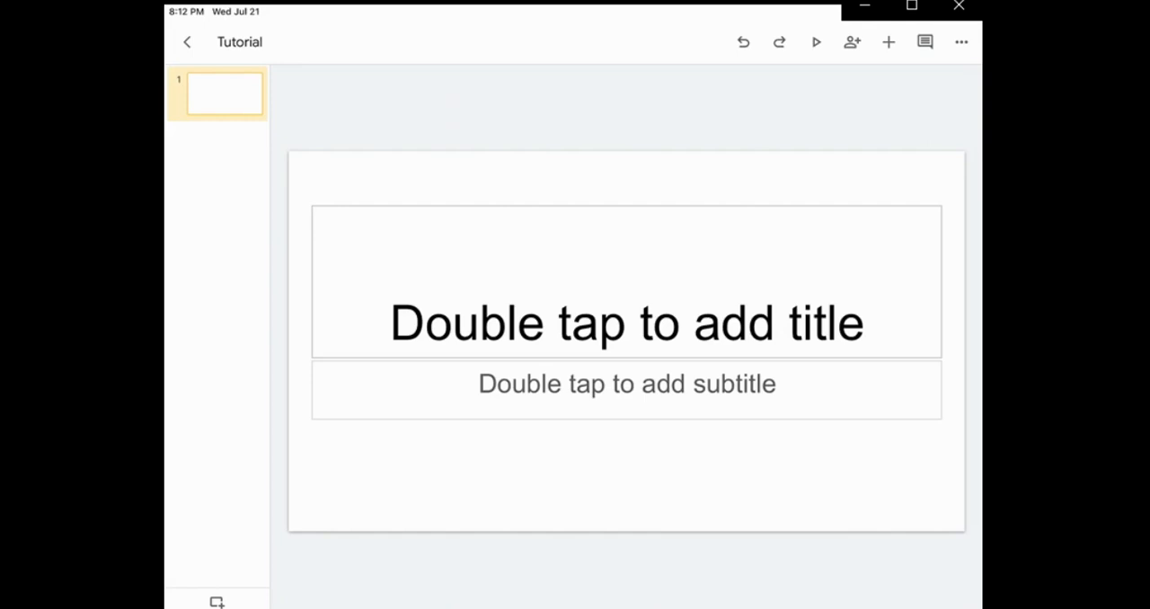
# Pick Beach Day from the themes list and select the slide's title placeholder
pyautogui.click(959, 42)
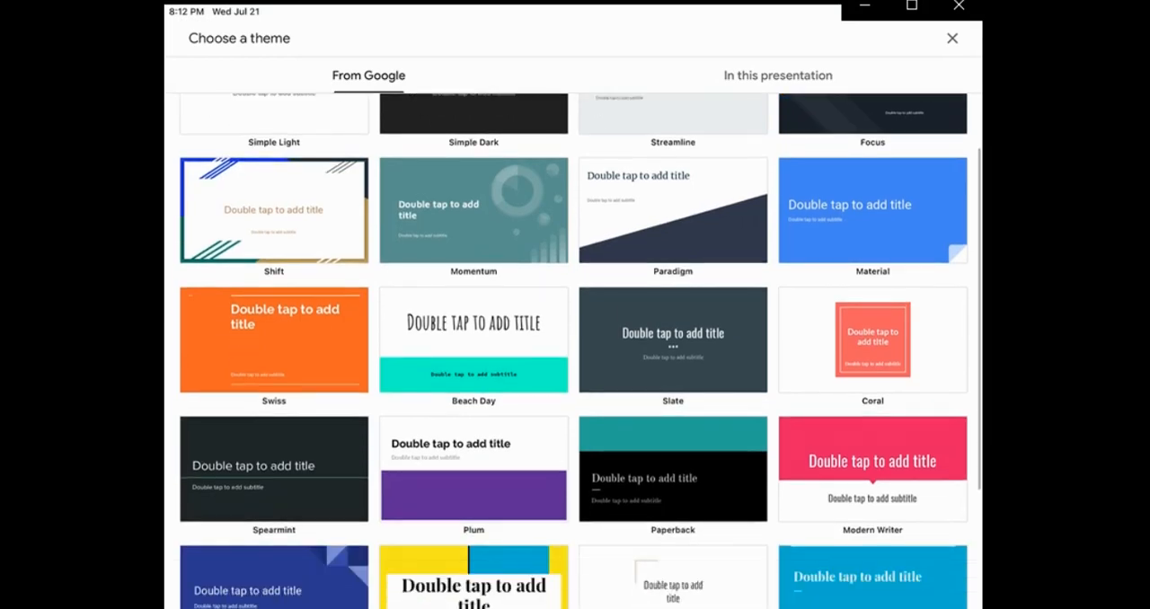
pyautogui.scroll(-3)
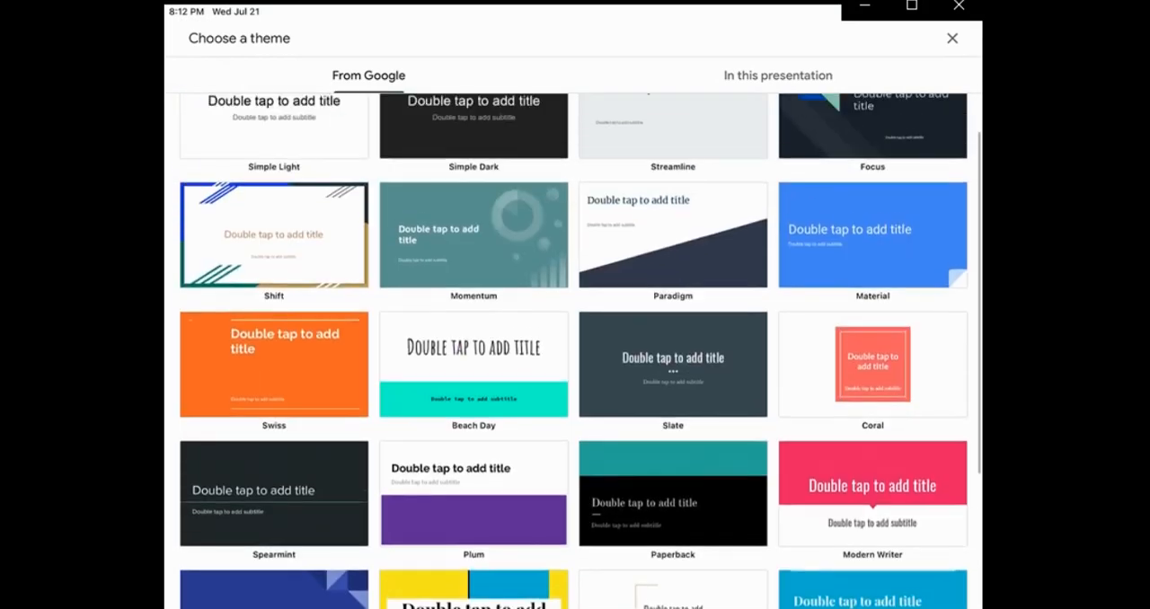
pyautogui.scroll(-3)
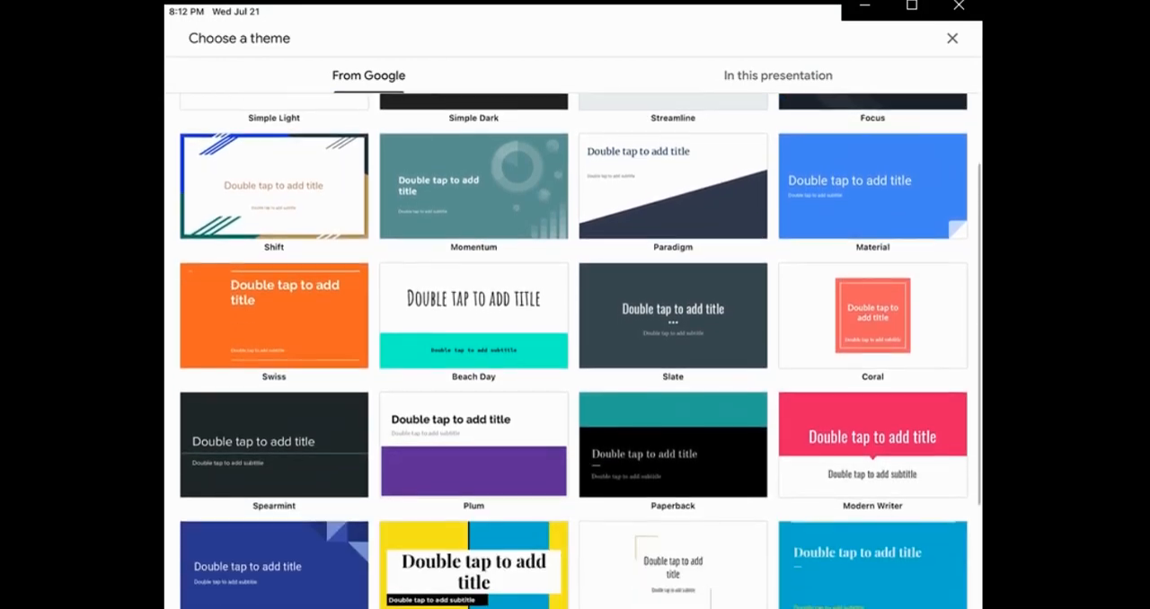
pyautogui.click(472, 314)
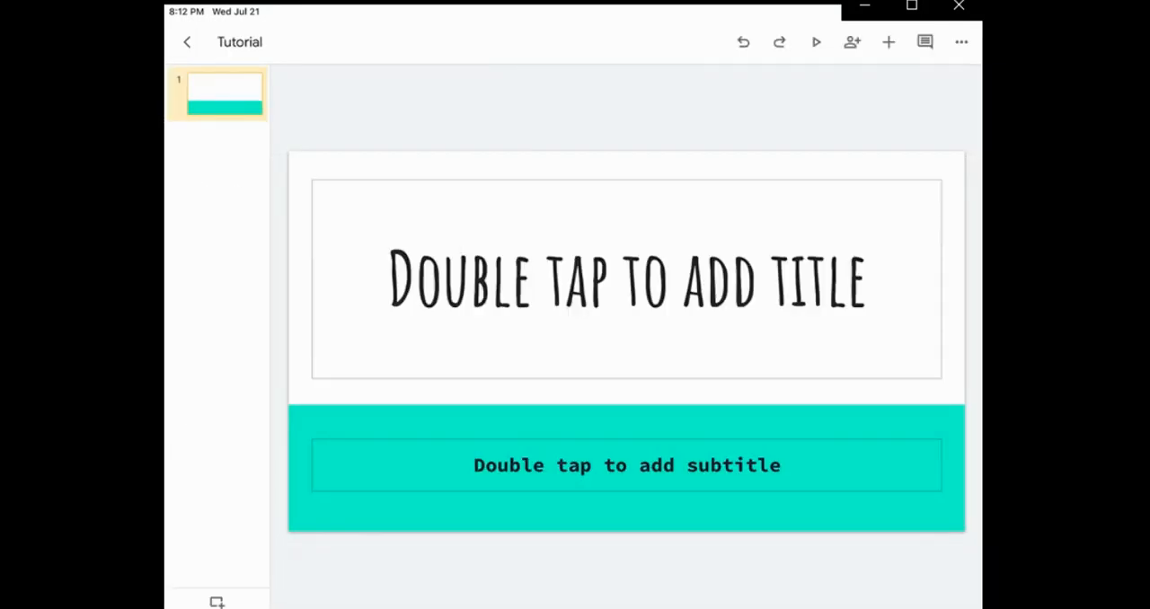
pyautogui.click(626, 278)
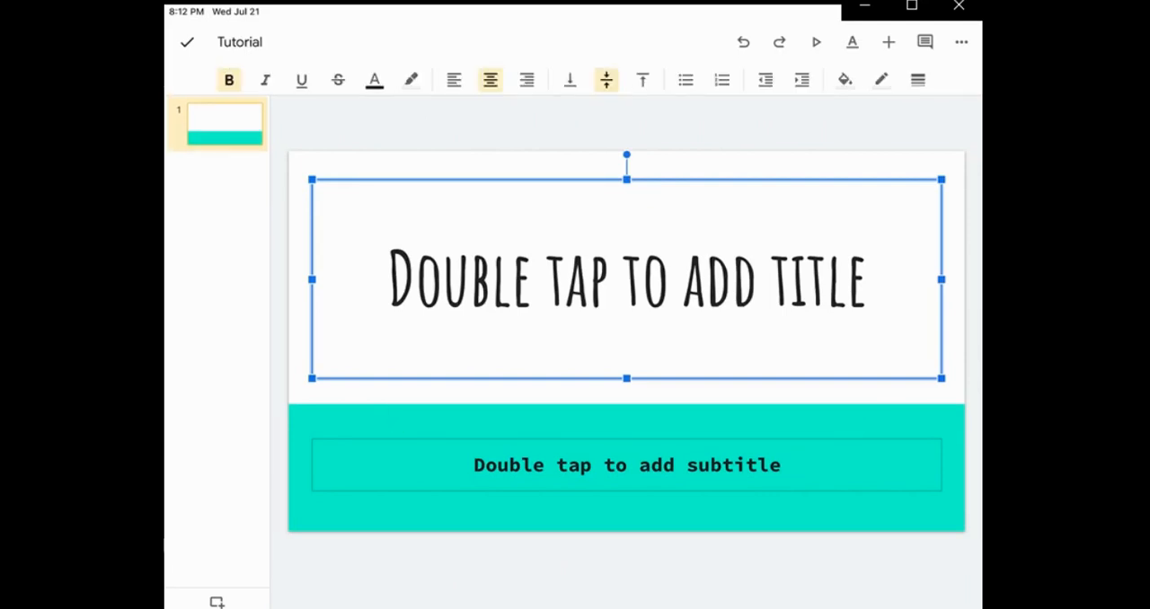
# Type 'Change font here' into the title box
pyautogui.doubleClick(626, 279)
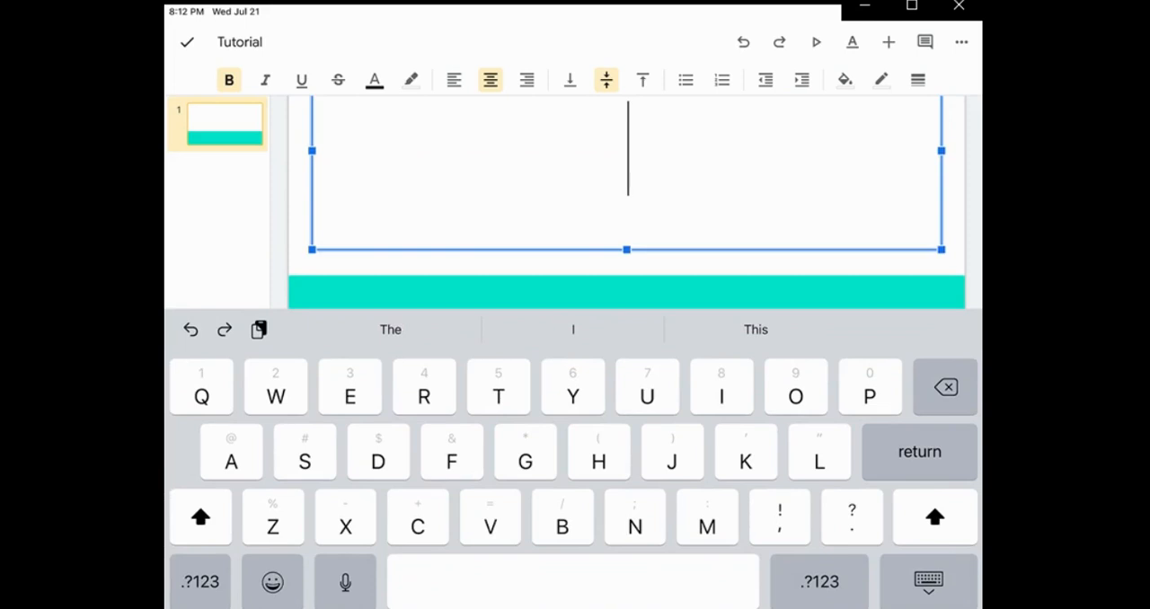
pyautogui.write('CH')
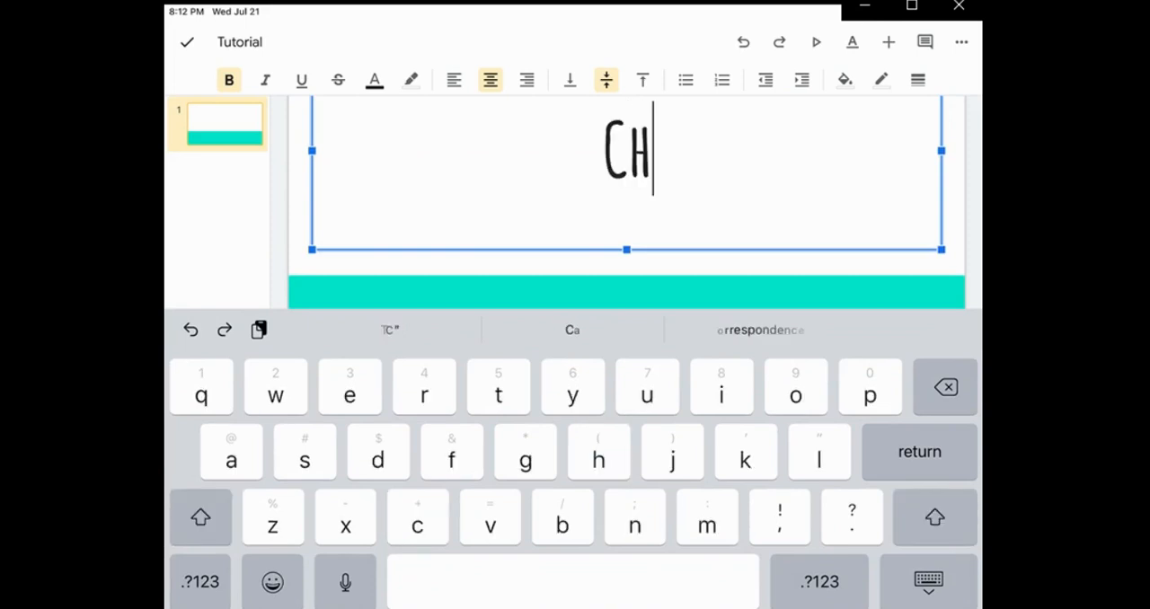
pyautogui.write('ANGE')
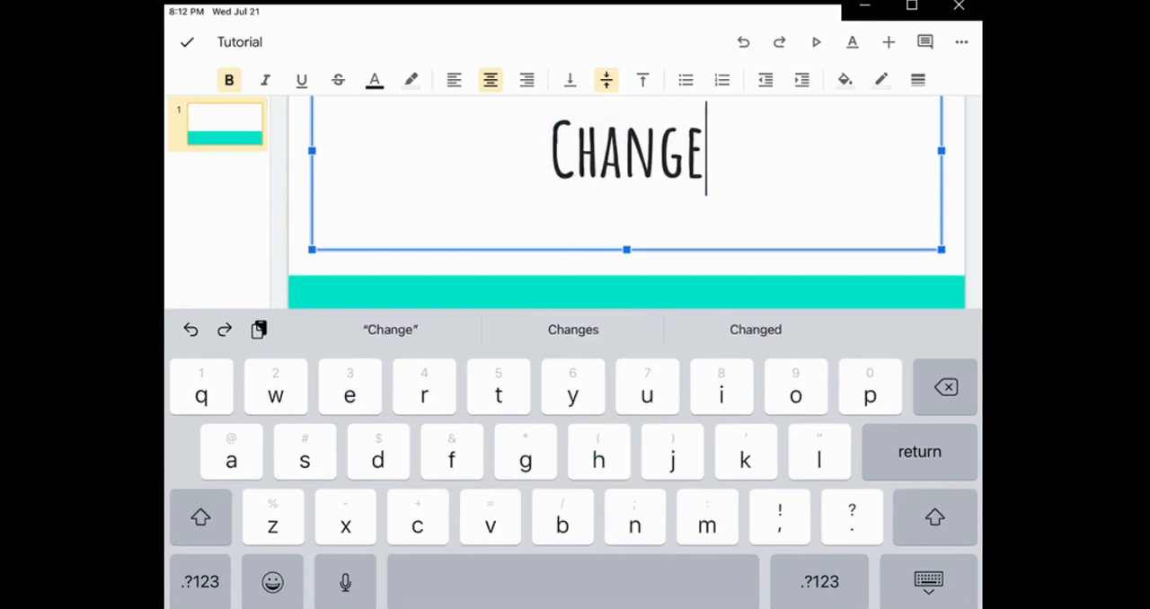
pyautogui.write('font he')
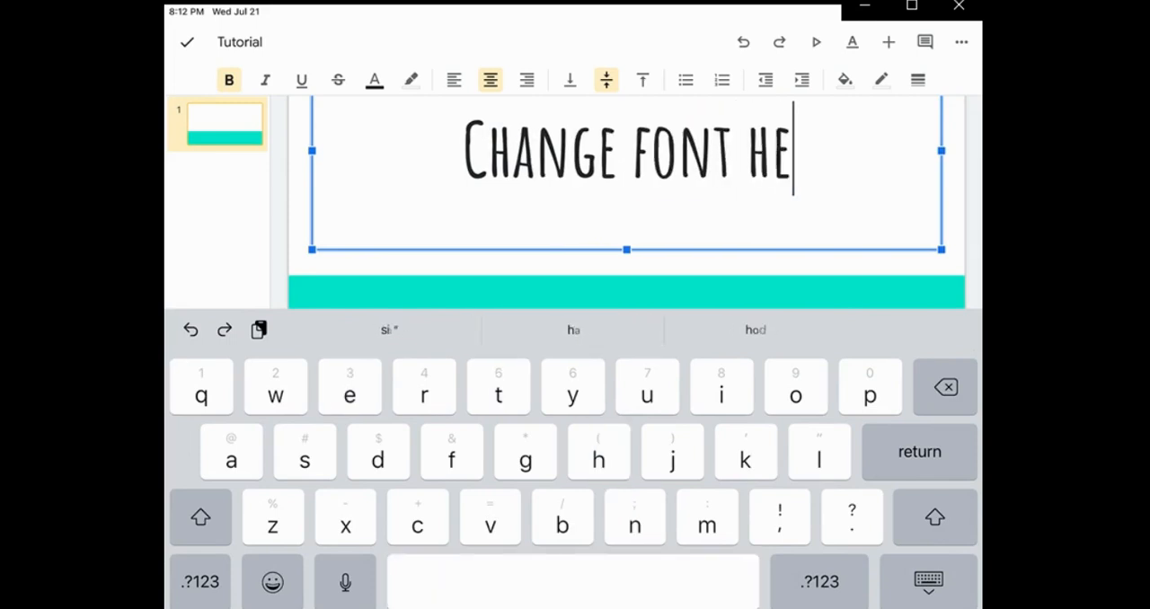
pyautogui.write('re')
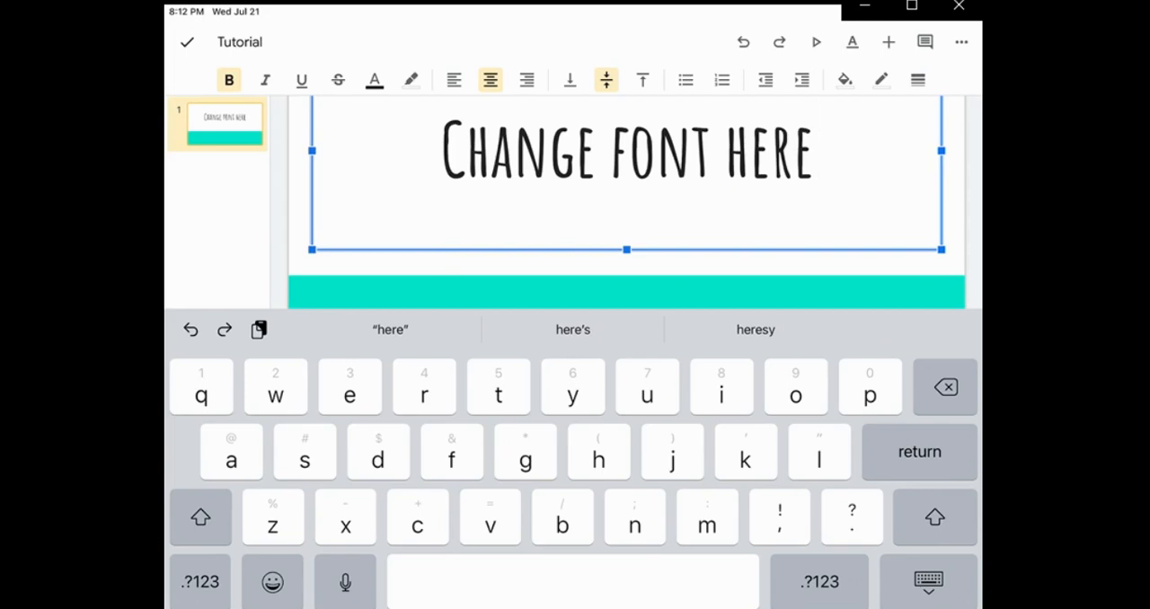
# Review the title font options, try Arial, and finish editing the title
pyautogui.click(851, 41)
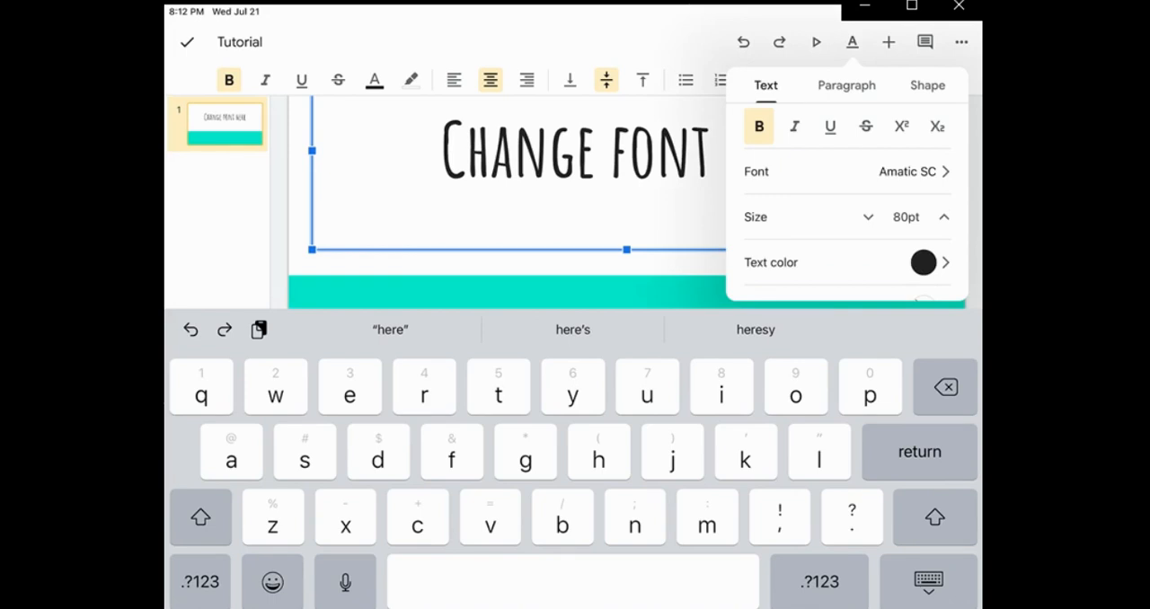
pyautogui.click(906, 172)
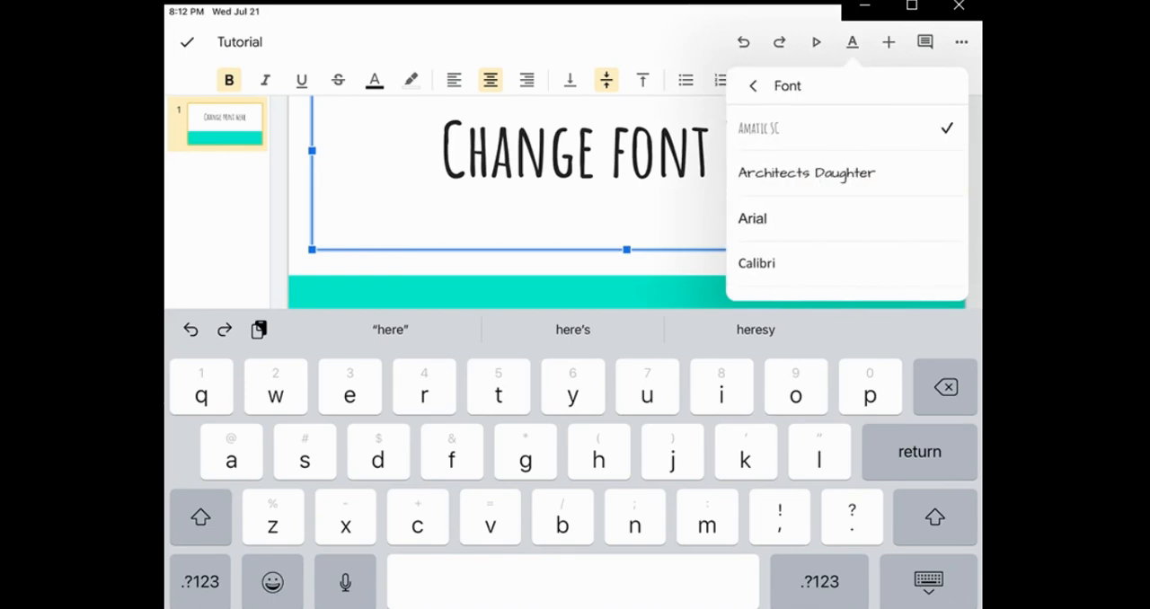
pyautogui.click(752, 218)
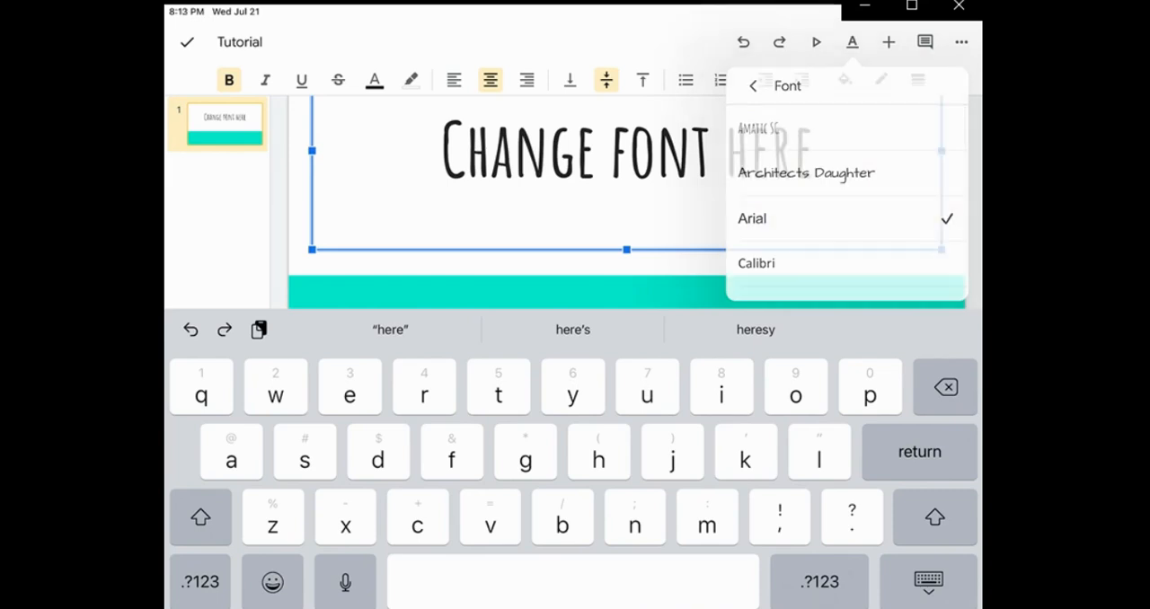
pyautogui.click(751, 86)
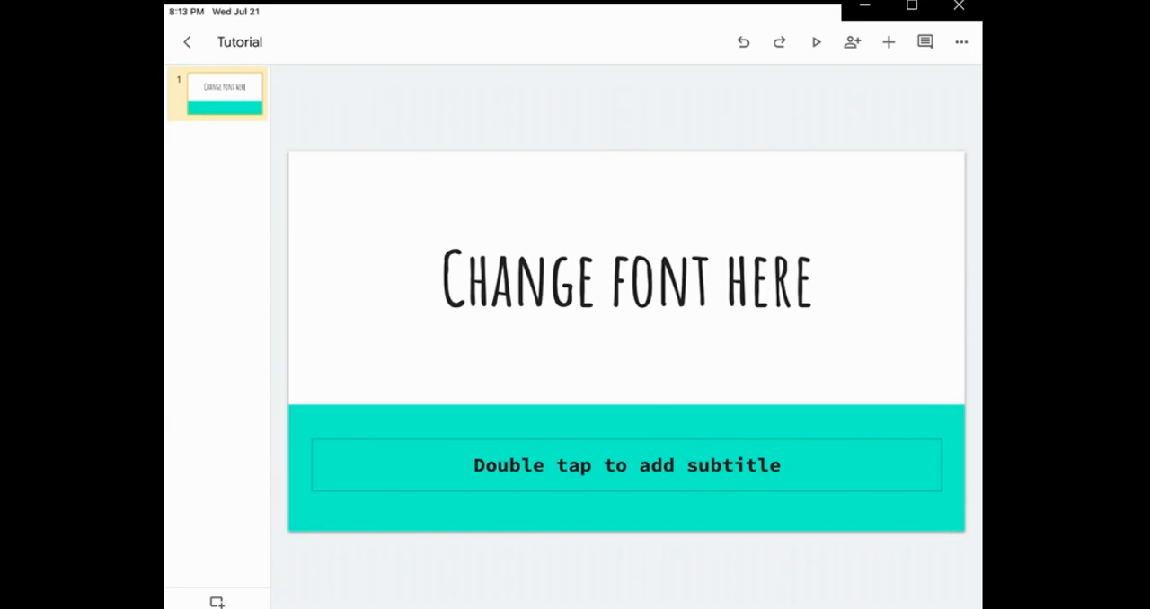
# Browse the insert options, reveal speaker notes, and bring up the new-slide layouts
pyautogui.click(887, 43)
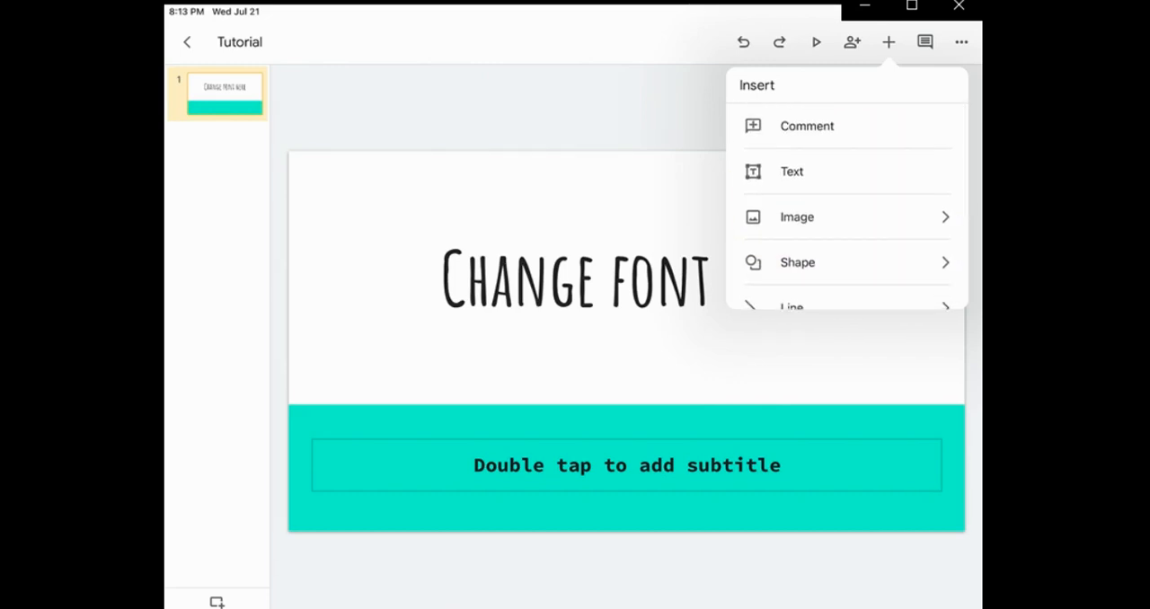
pyautogui.scroll(-3)
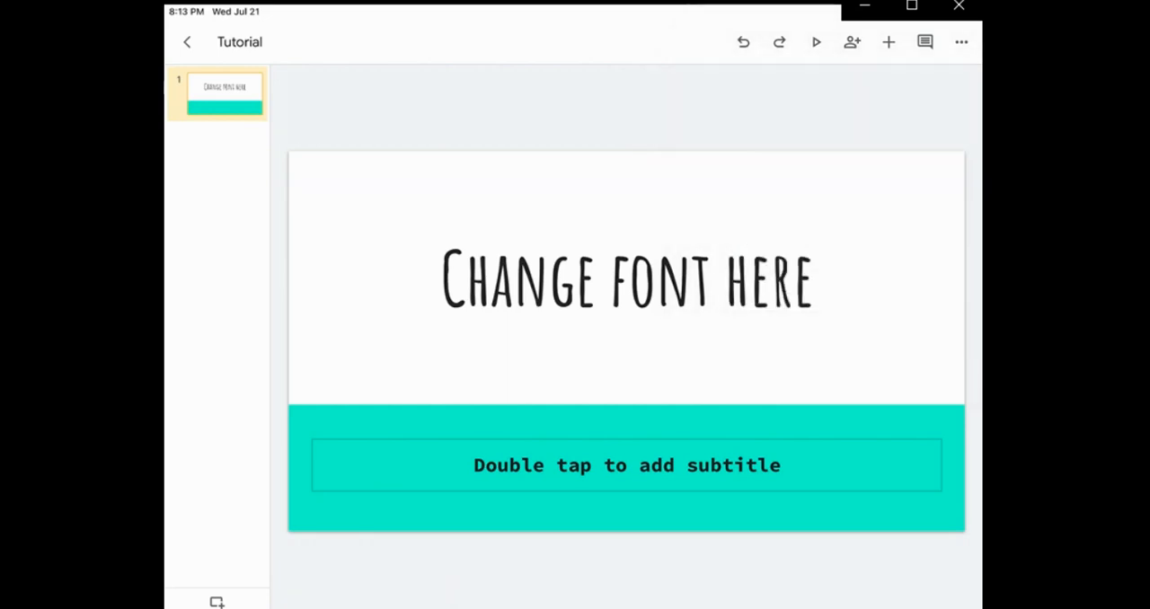
pyautogui.click(960, 43)
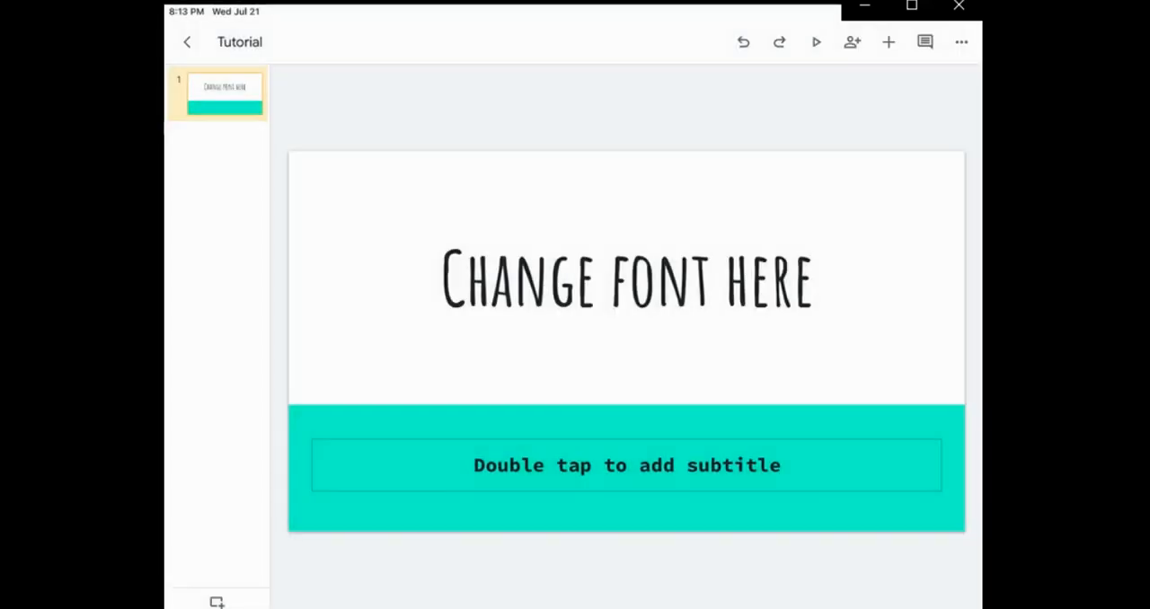
pyautogui.click(960, 43)
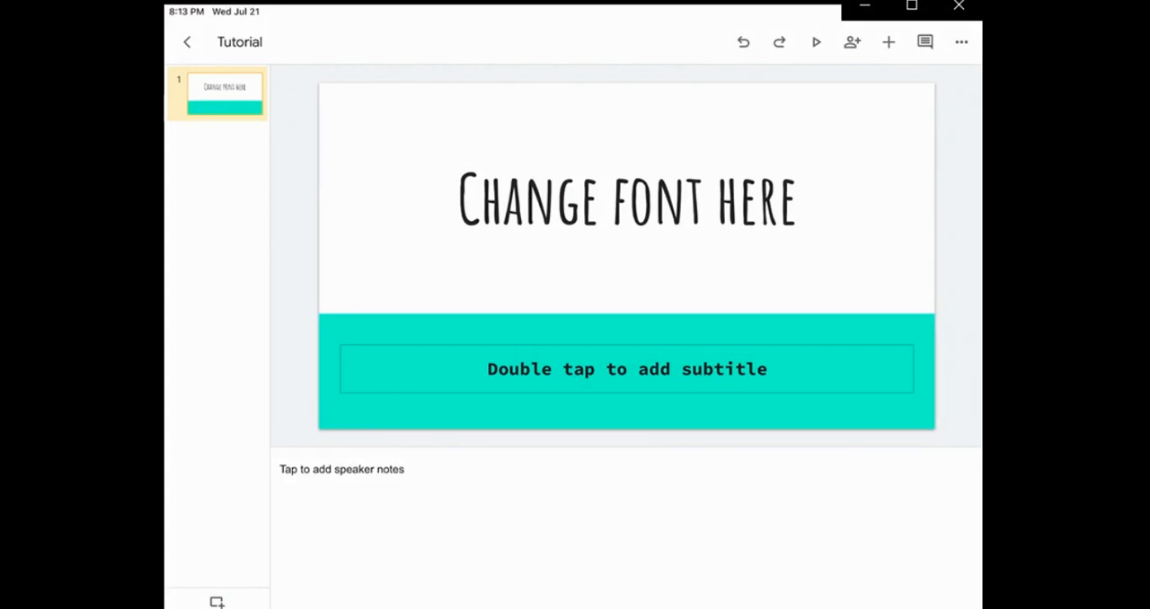
pyautogui.click(960, 41)
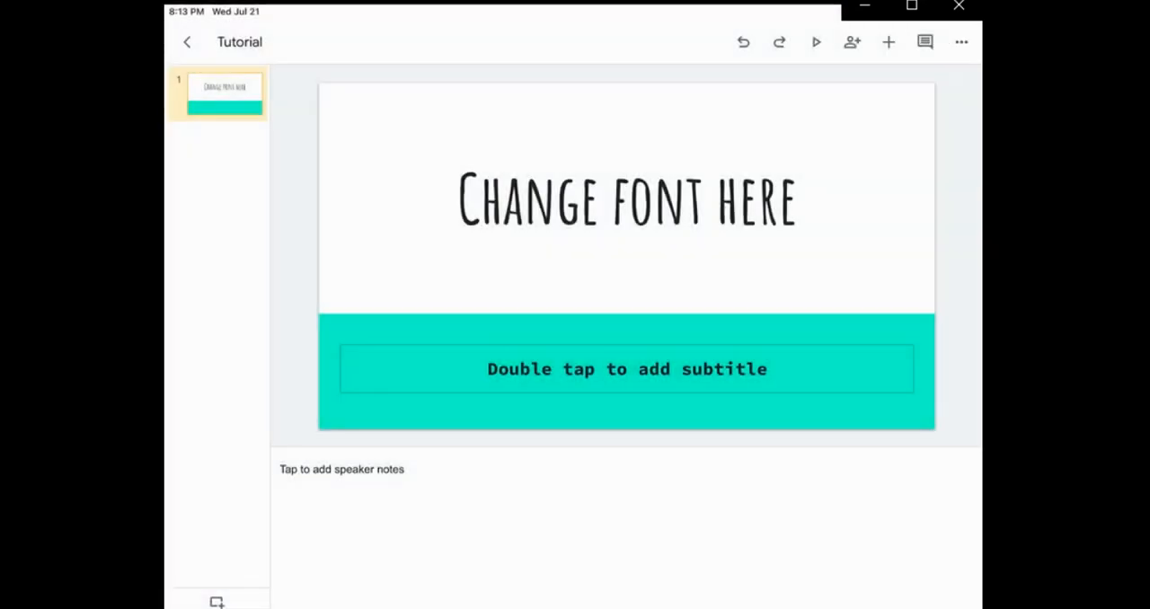
pyautogui.click(958, 41)
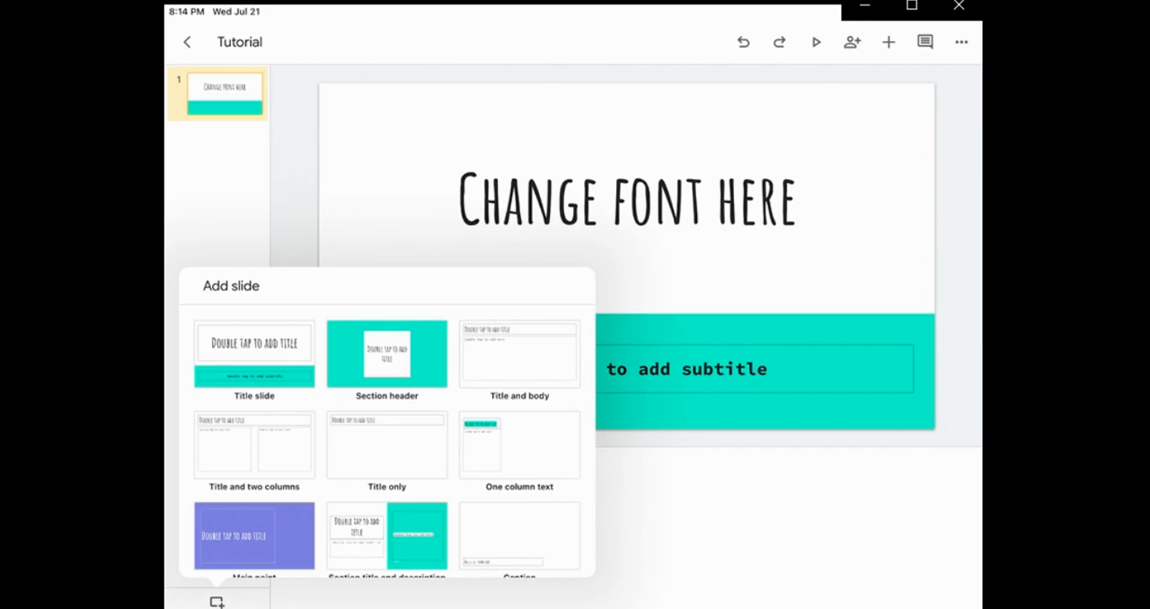
# Add a 'Title and two columns' slide, then a 'Section header' slide
pyautogui.scroll(-3)
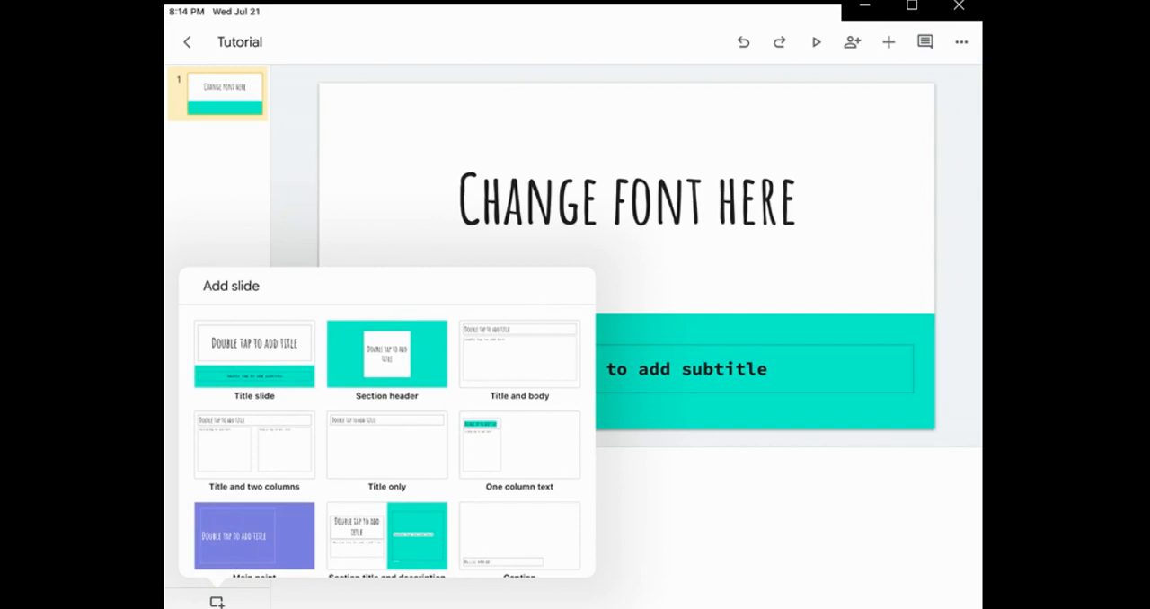
pyautogui.scroll(-3)
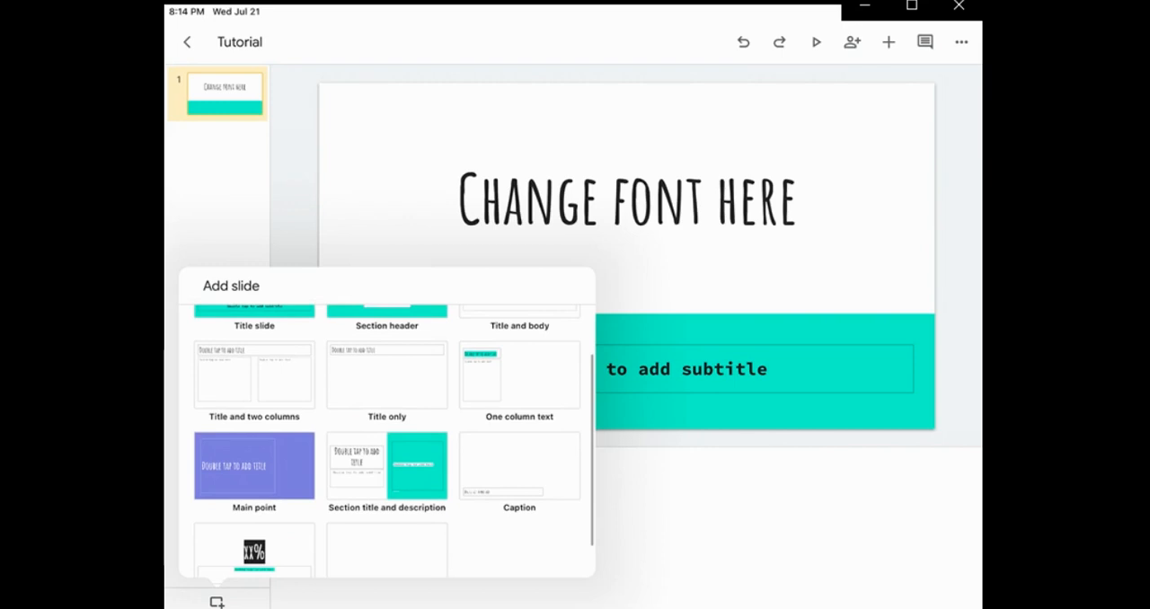
pyautogui.click(254, 375)
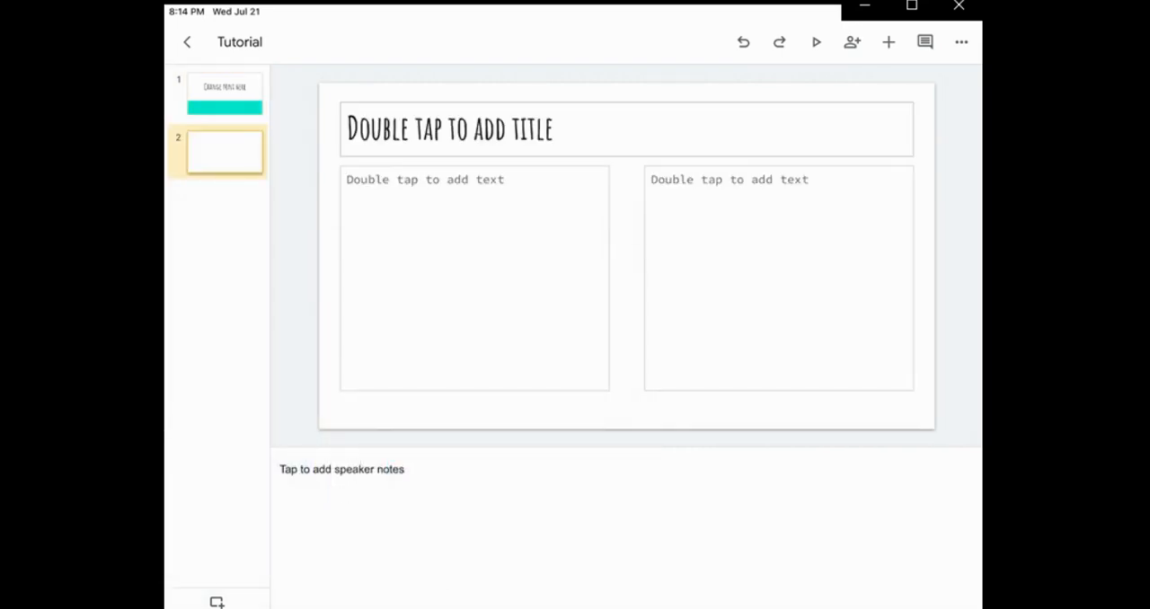
pyautogui.click(217, 604)
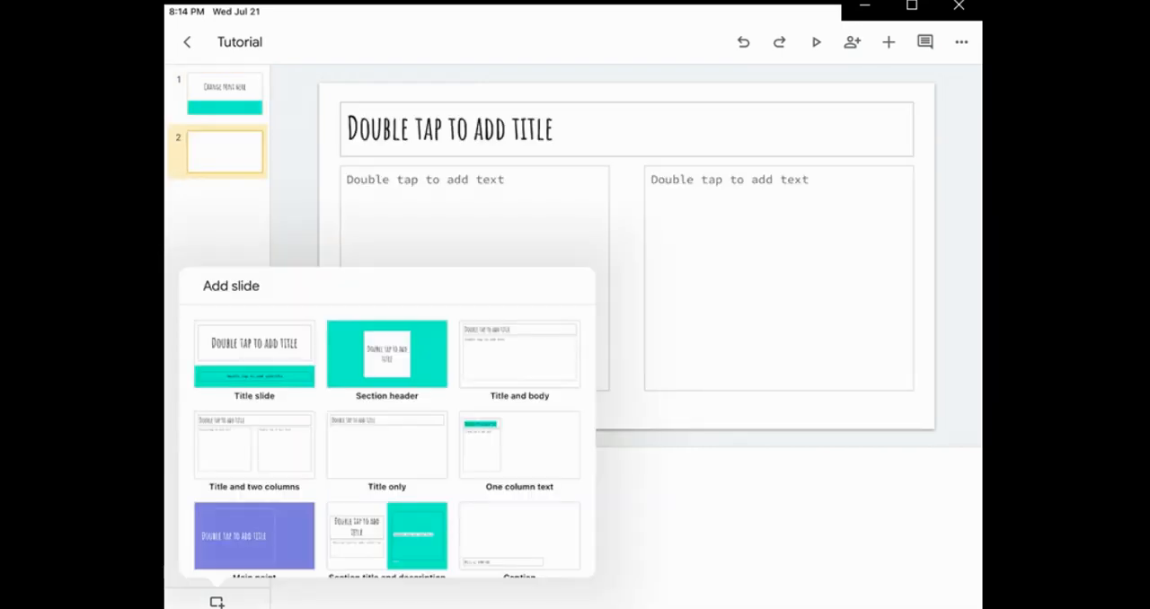
pyautogui.click(386, 353)
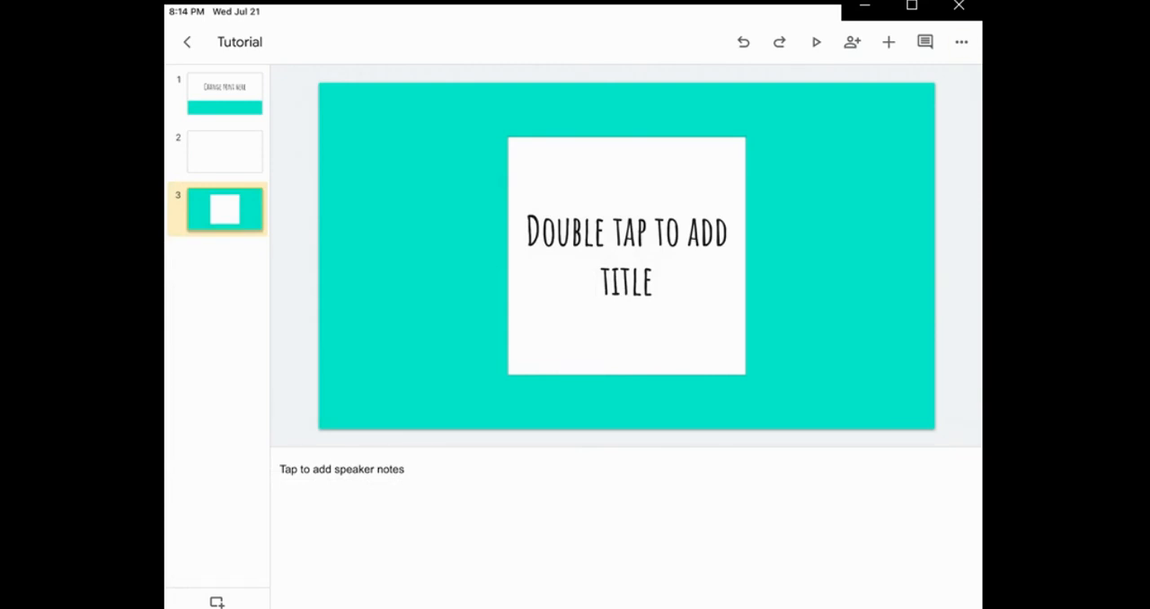
pyautogui.click(960, 42)
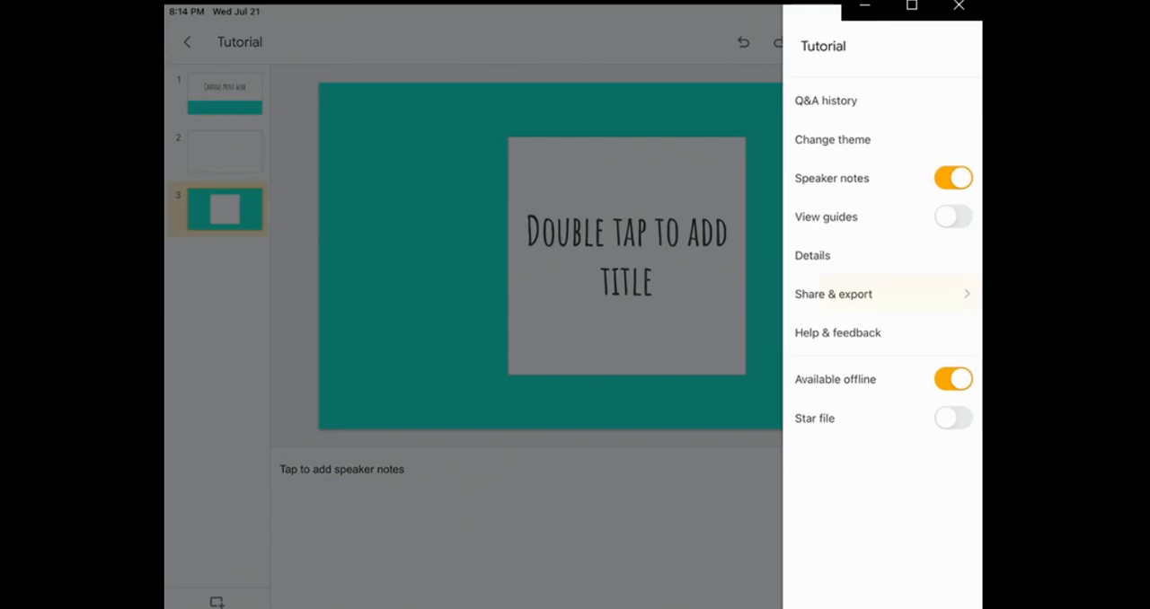
pyautogui.click(832, 293)
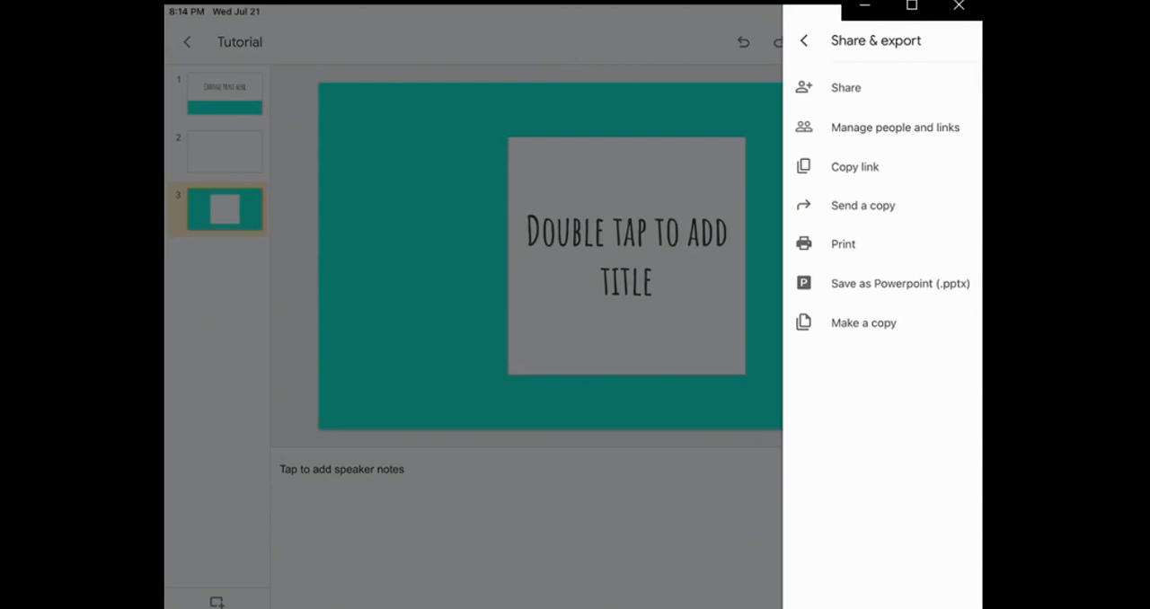
pyautogui.click(846, 87)
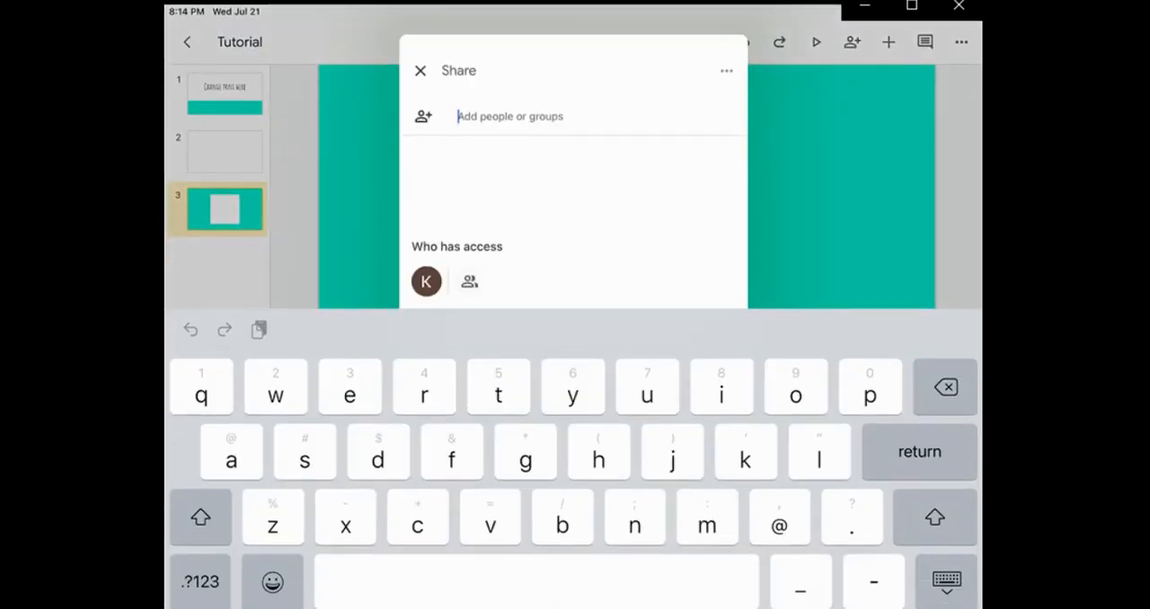
pyautogui.write('kpiuma')
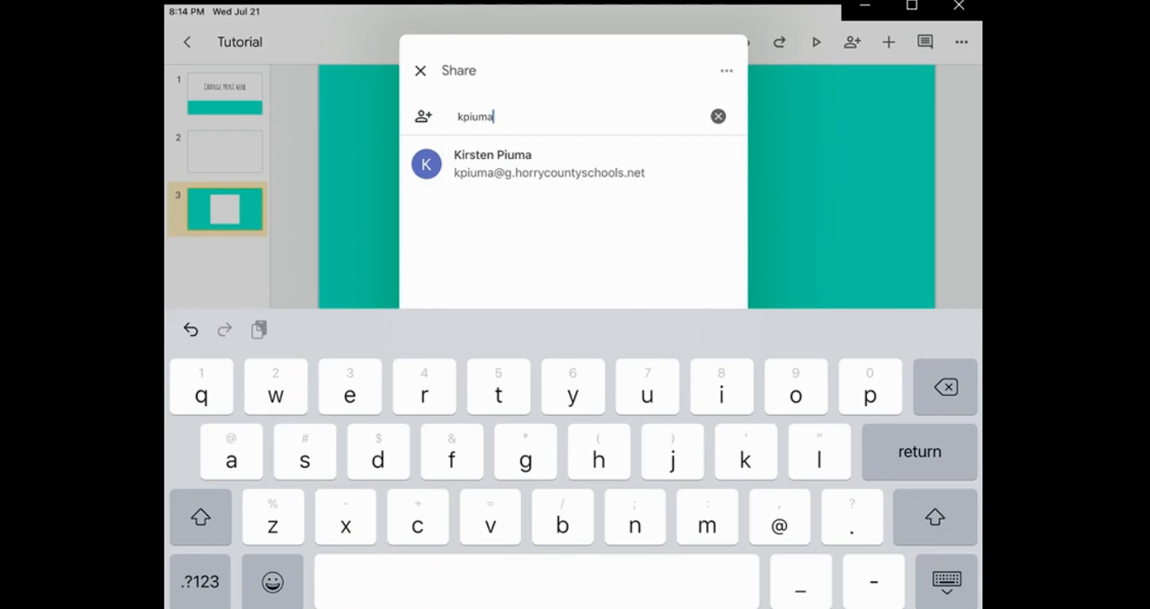
pyautogui.click(419, 70)
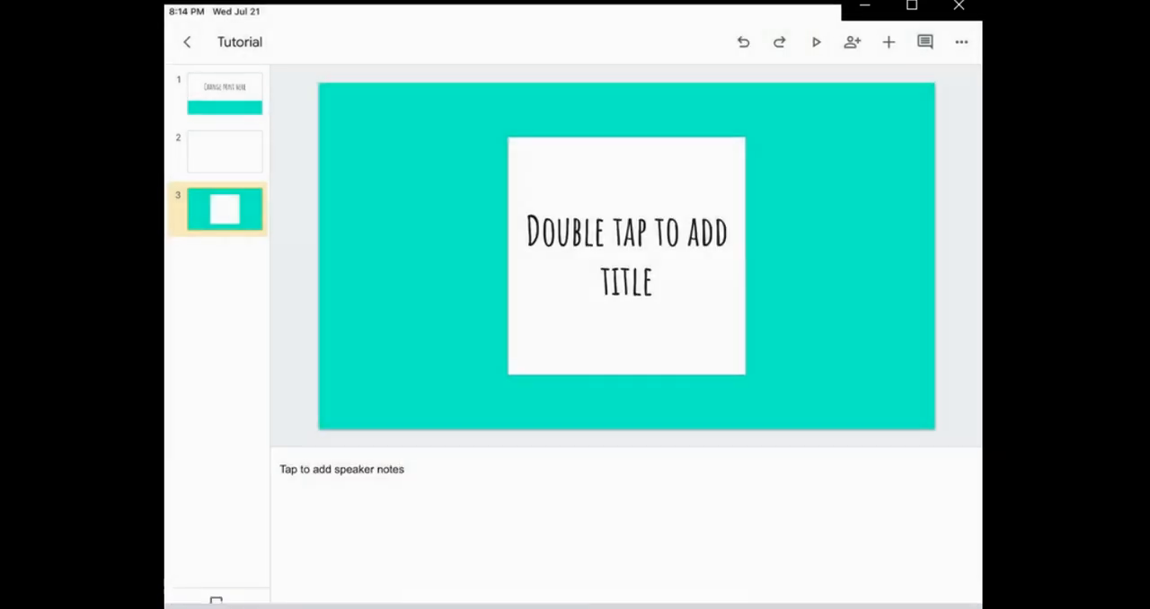
# Copy the Tutorial deck's link through Share & export
pyautogui.click(960, 42)
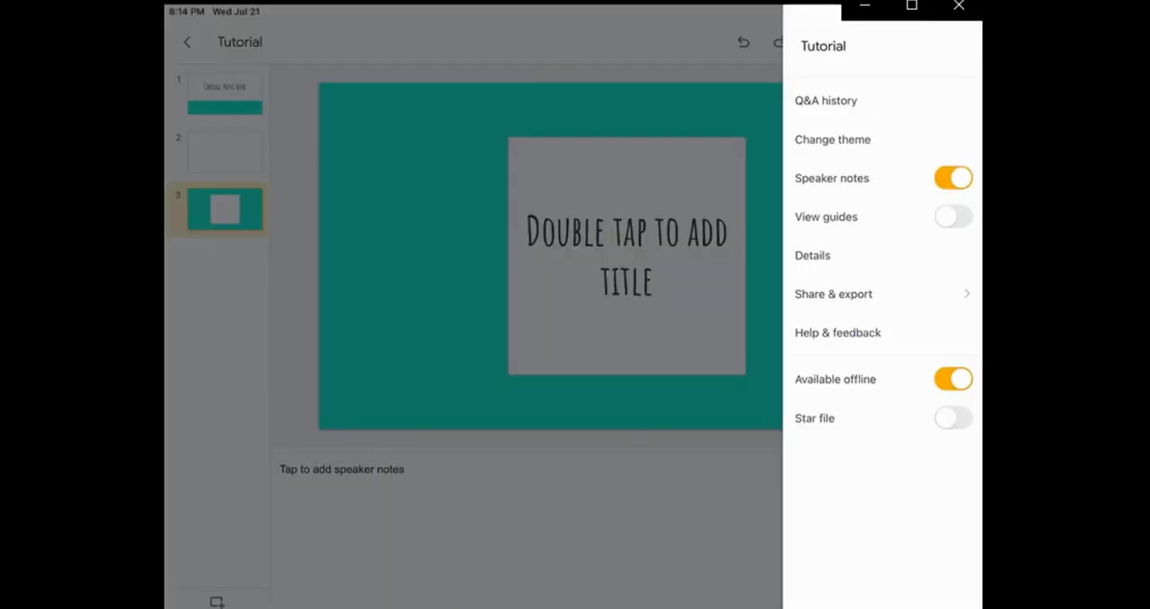
pyautogui.click(832, 293)
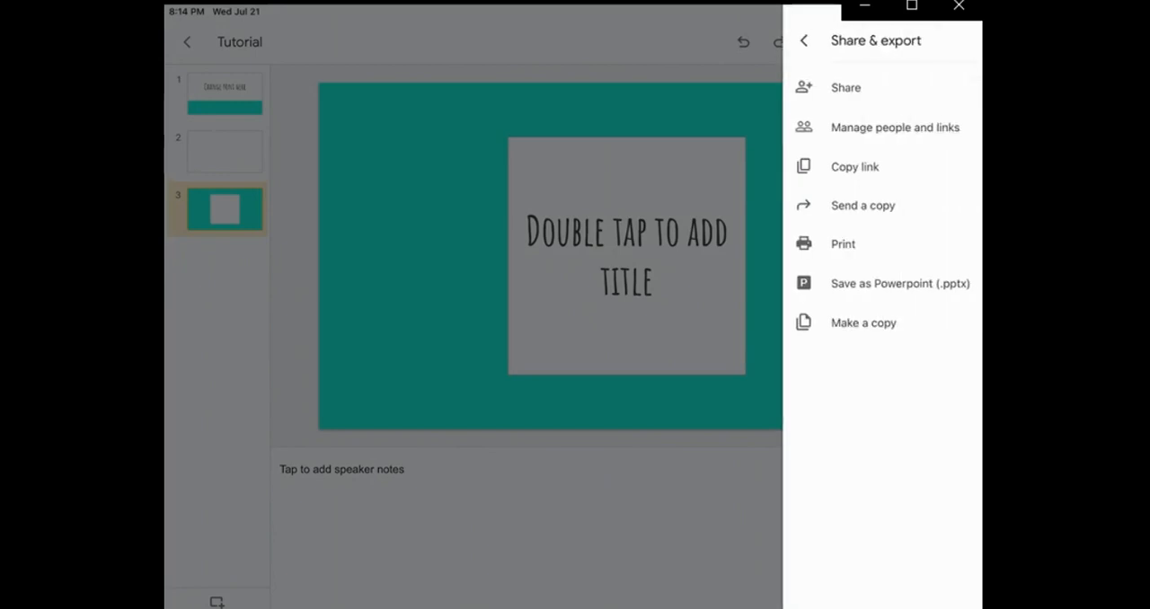
pyautogui.click(854, 166)
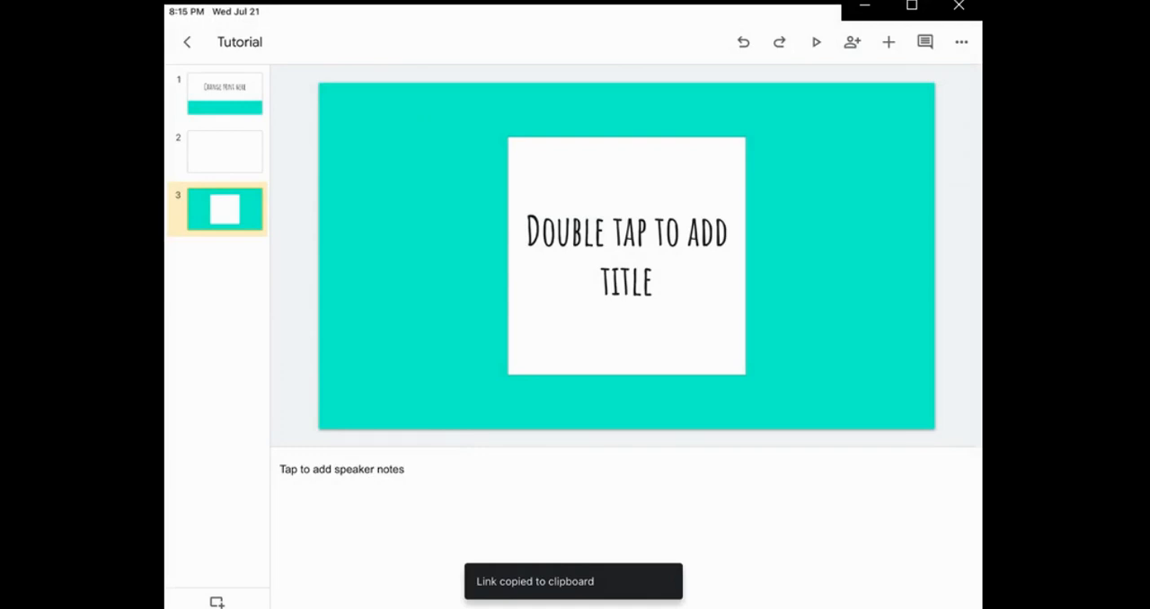
# Reopen Share & export, dismiss the panel, and return to the Shared with me list
pyautogui.click(960, 41)
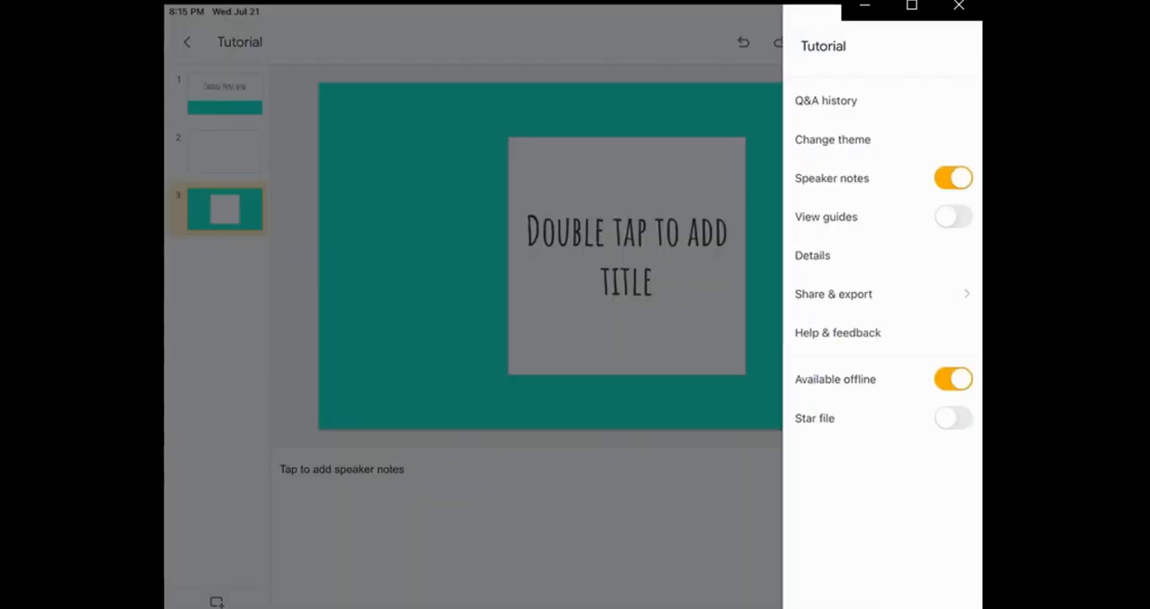
pyautogui.click(833, 293)
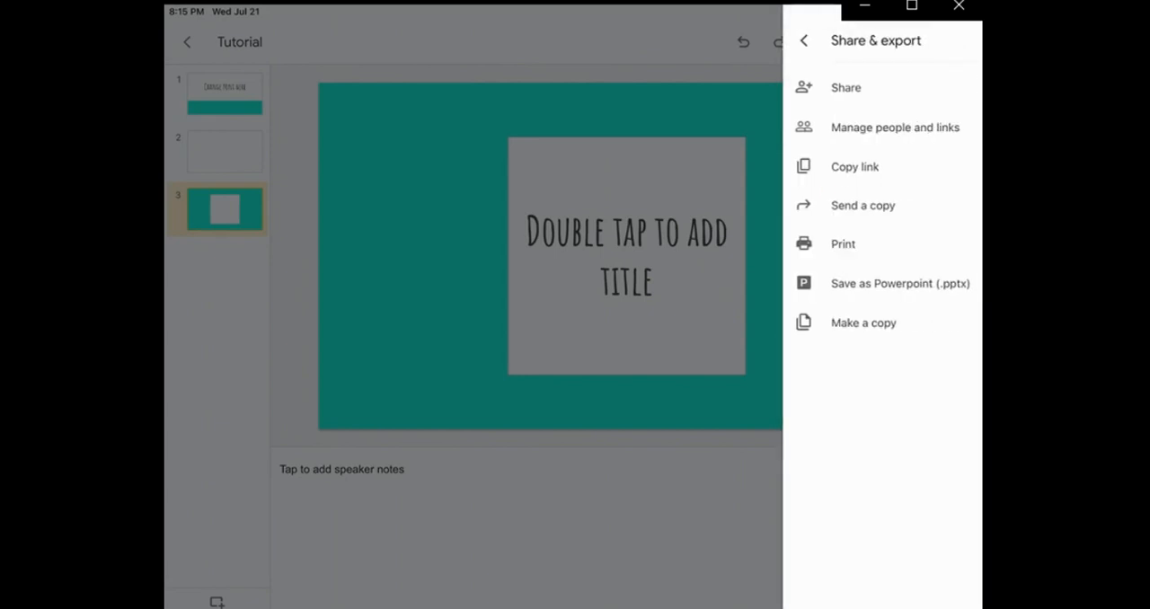
pyautogui.click(863, 205)
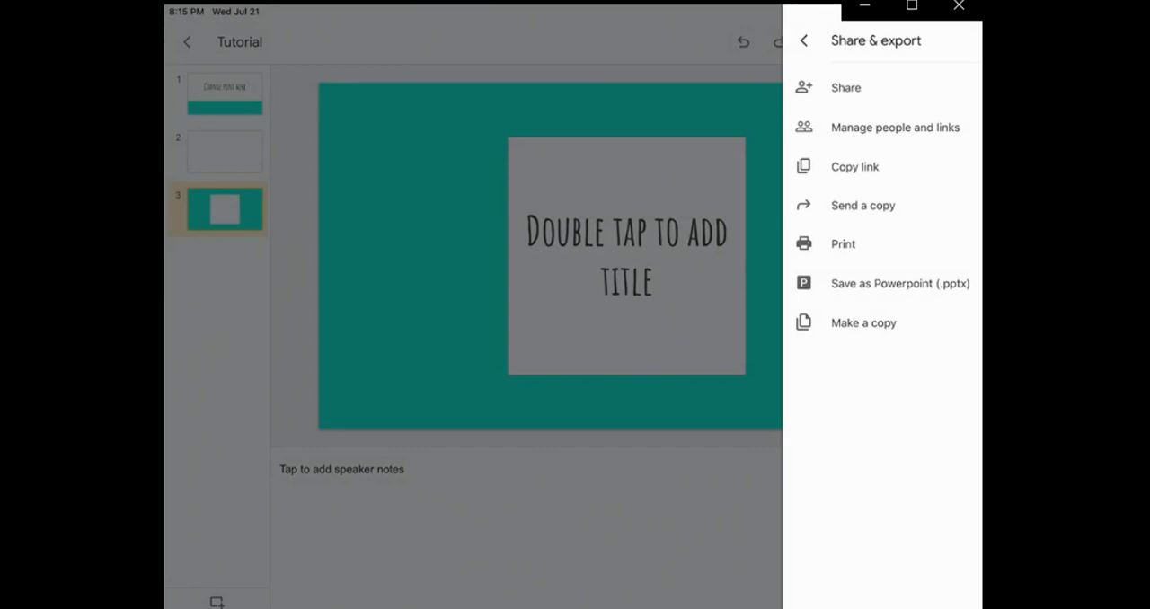
pyautogui.click(802, 40)
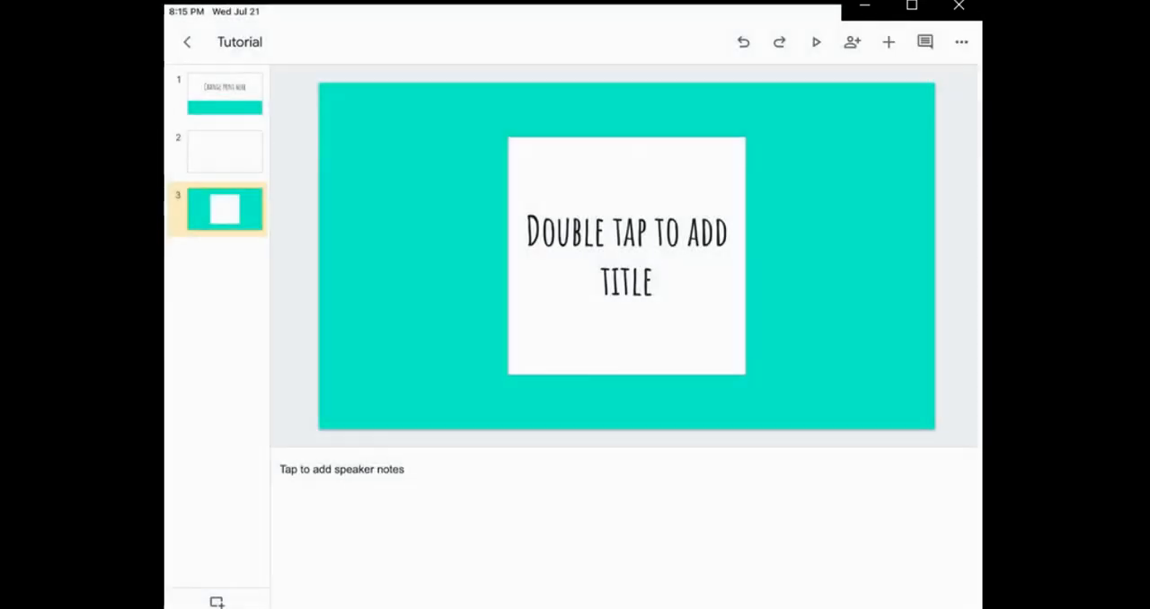
pyautogui.click(187, 41)
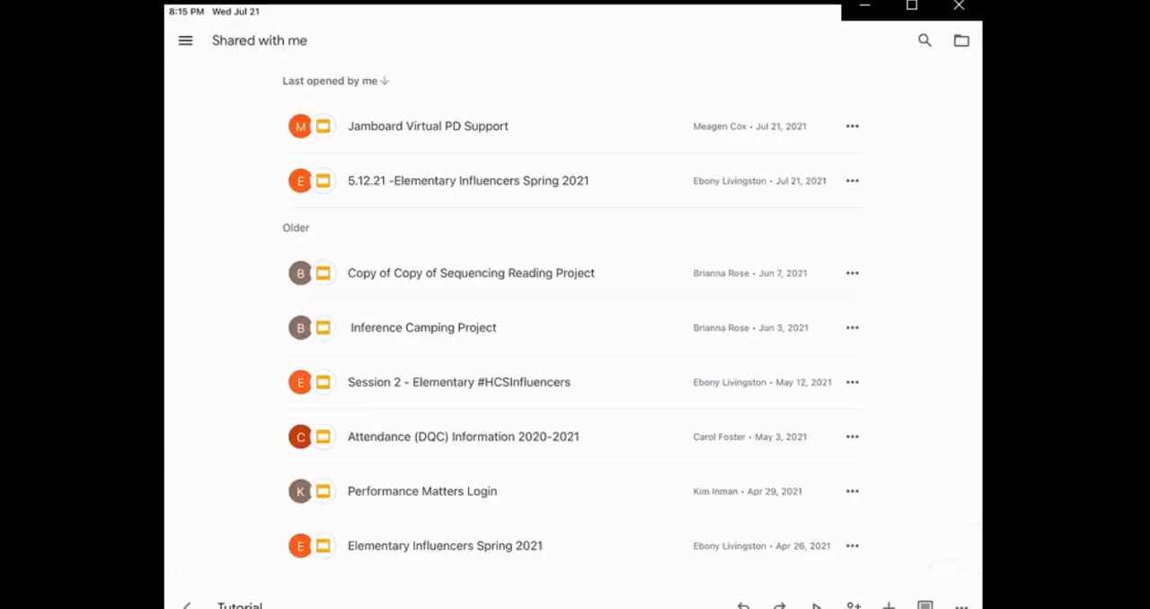